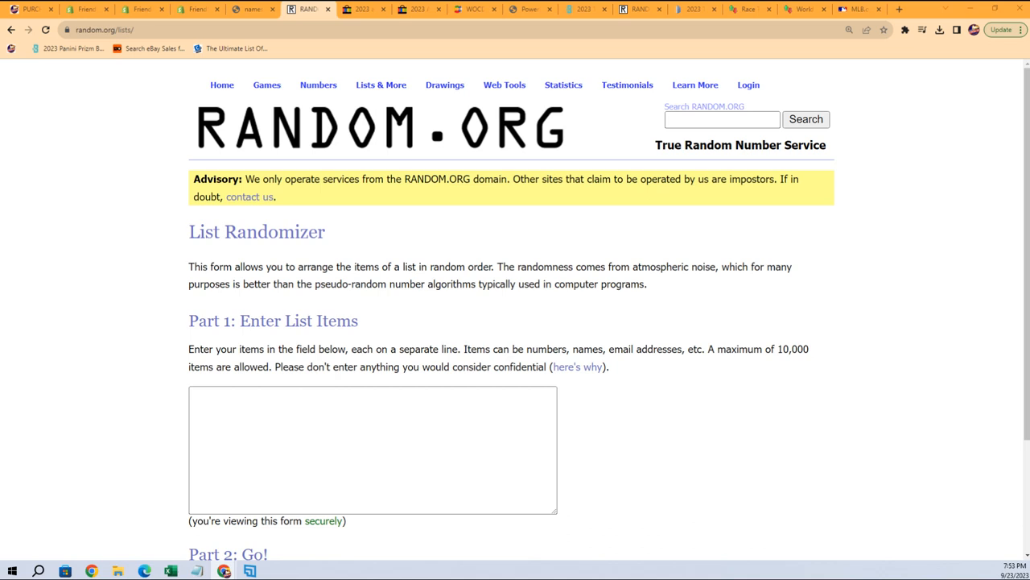
mouse_move(330, 380)
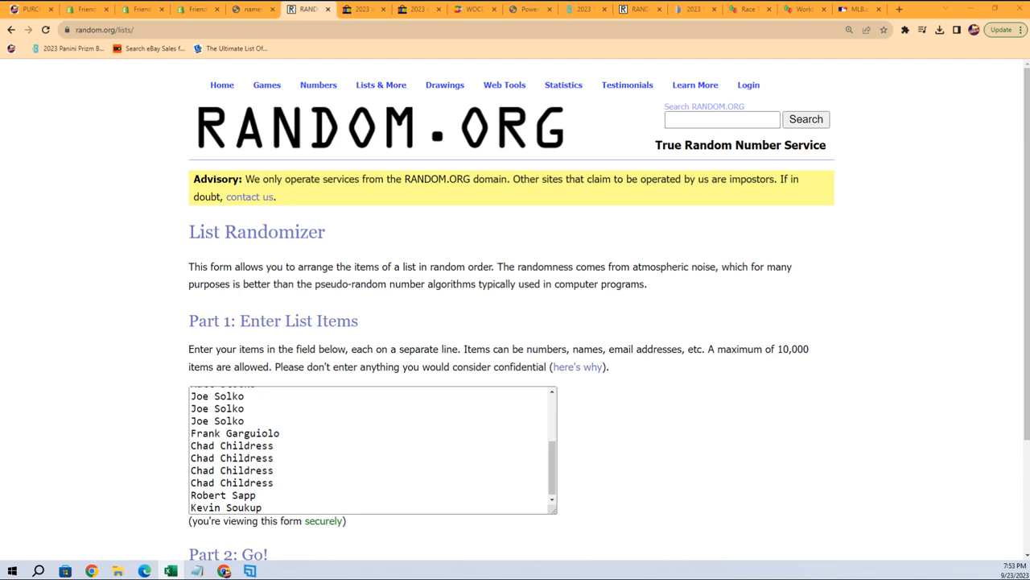
mouse_move(998, 388)
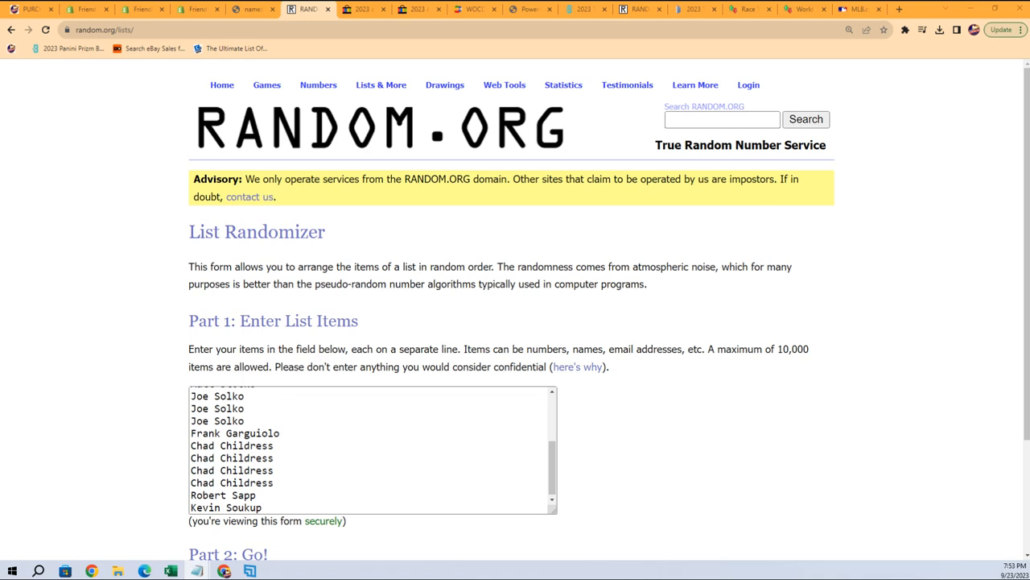
Step: Randomize the 19 owner names and reshuffle them a couple more times
scroll(down, 3)
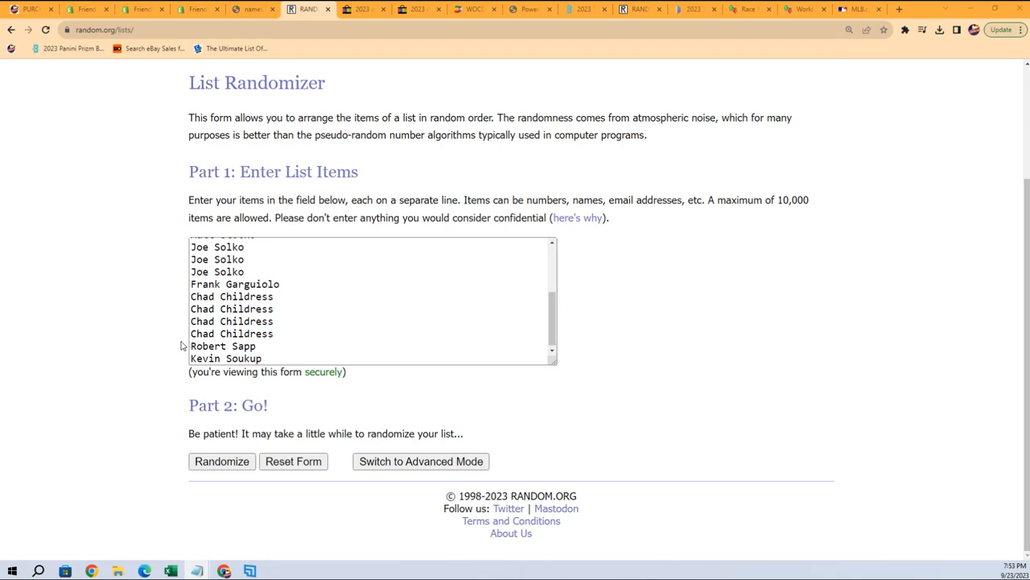
click(222, 461)
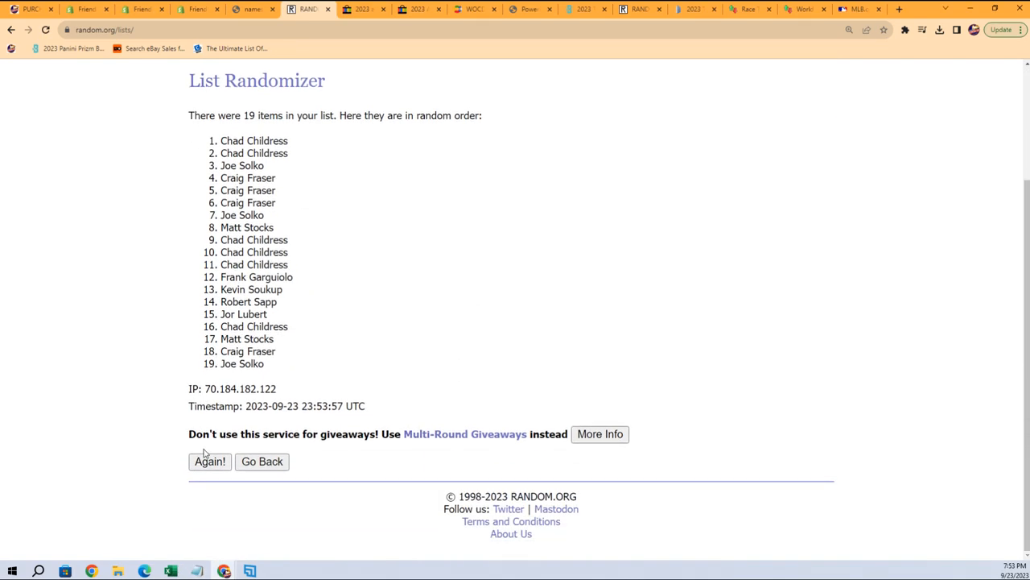
click(209, 460)
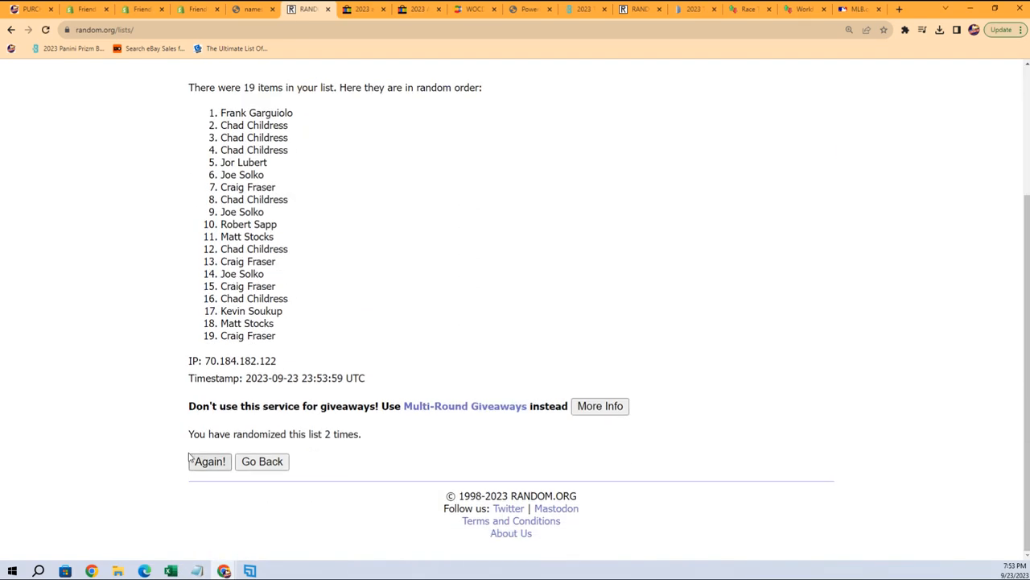
click(209, 461)
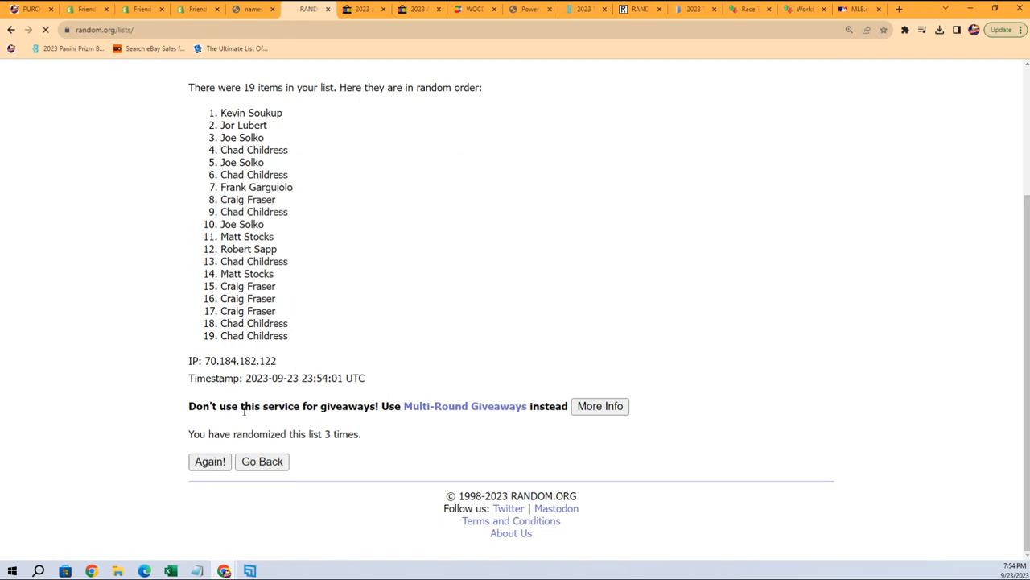
Step: Reshuffle the names three more times and copy the final ordered list
click(209, 460)
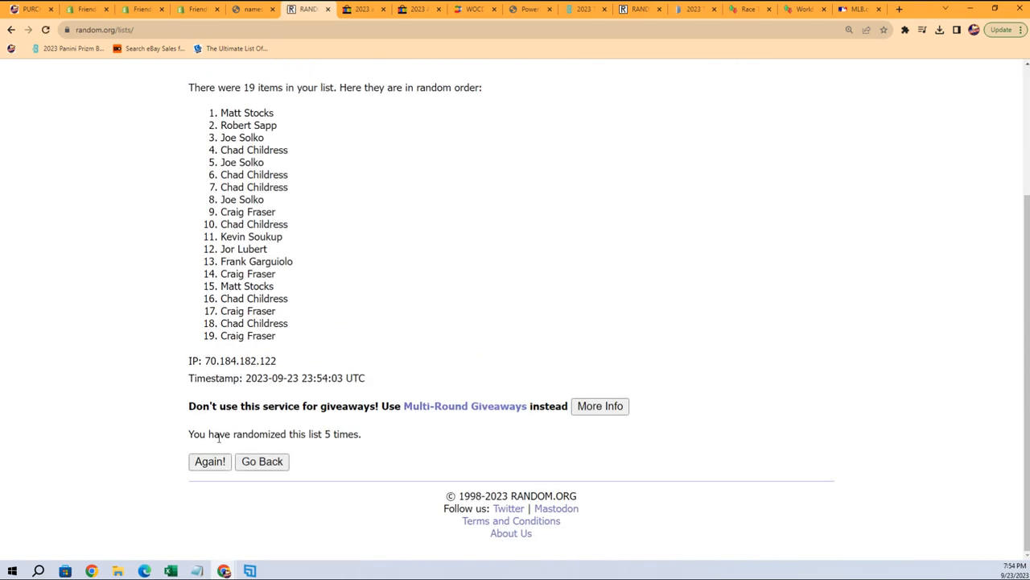
click(209, 461)
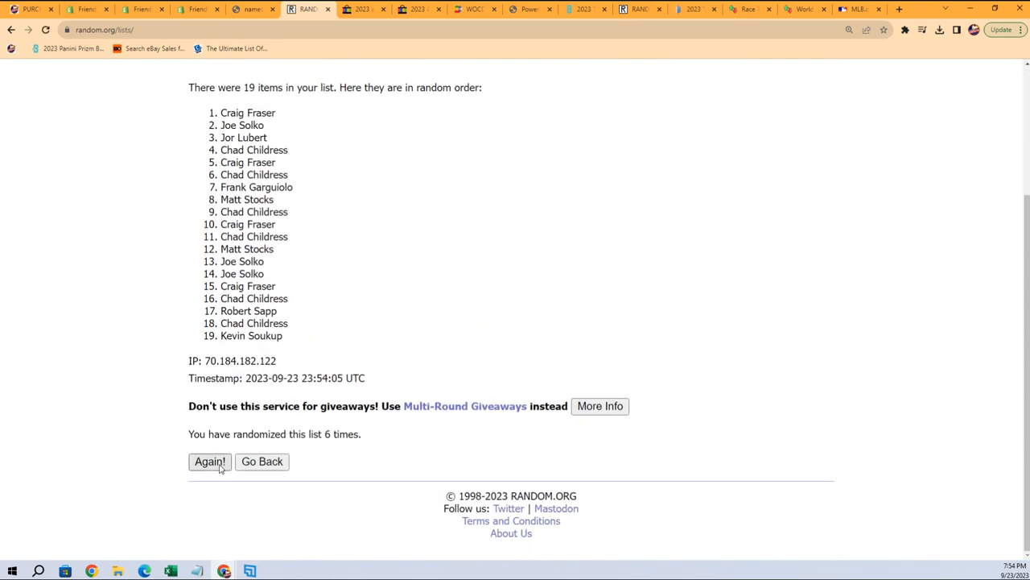
click(209, 461)
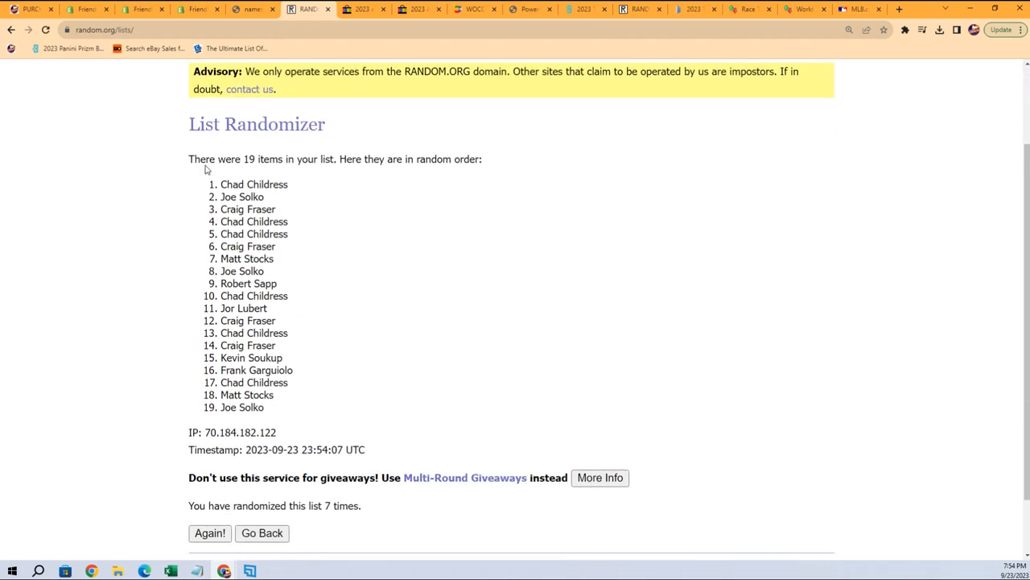
right_click(245, 380)
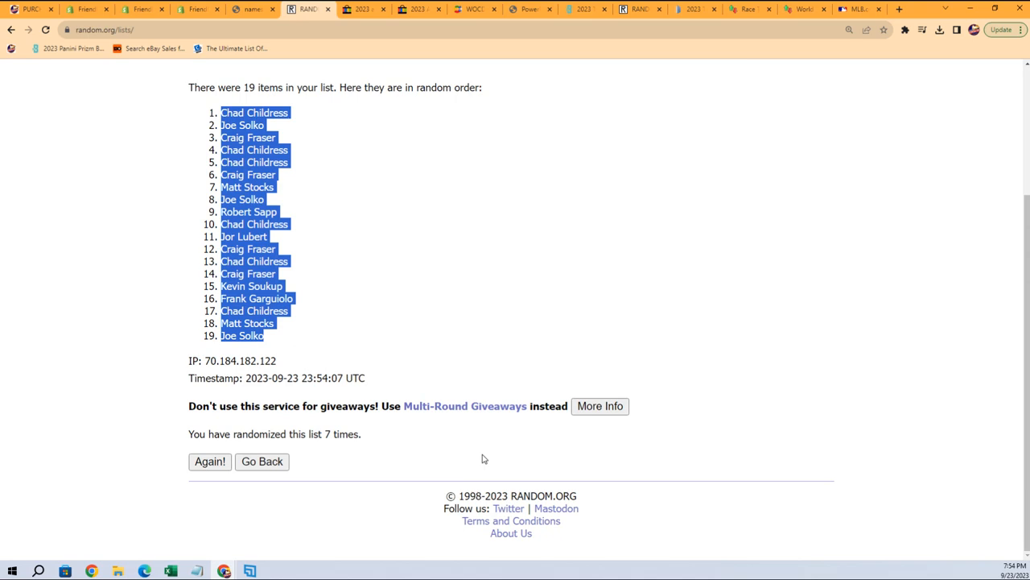
Step: Paste the randomized names into the Owners column at A2 as plain text
scroll(up, 3)
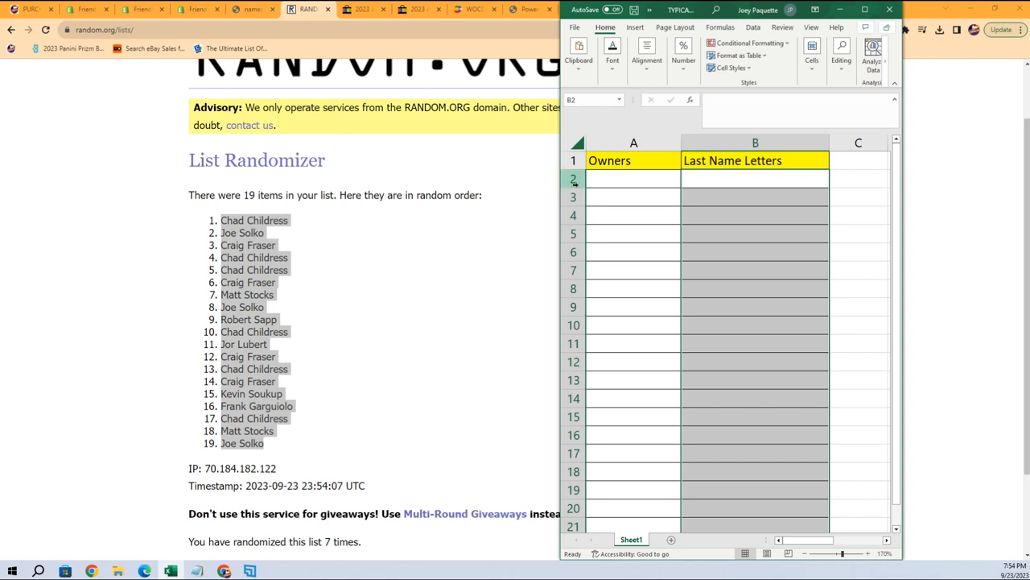
click(634, 177)
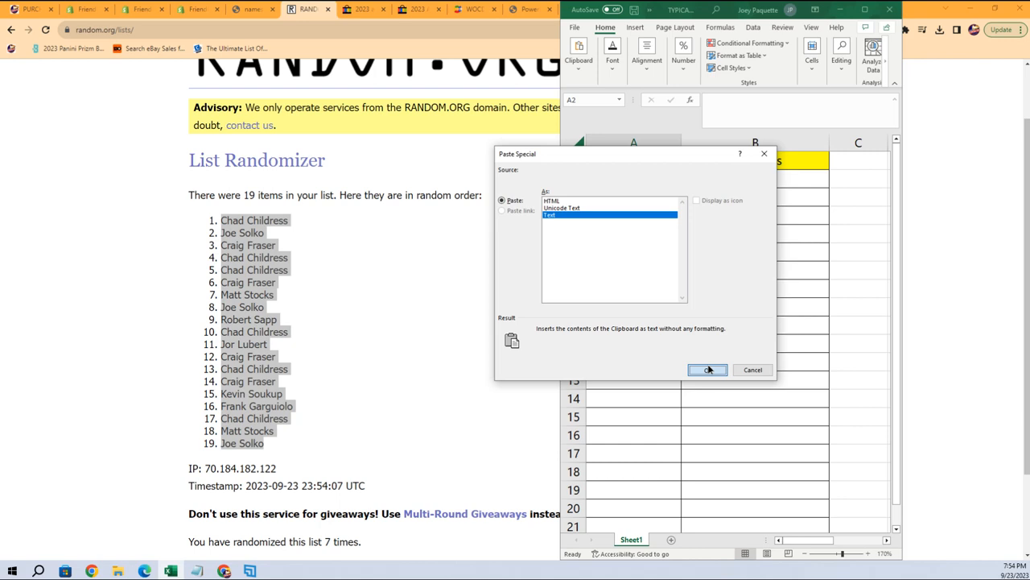
click(706, 369)
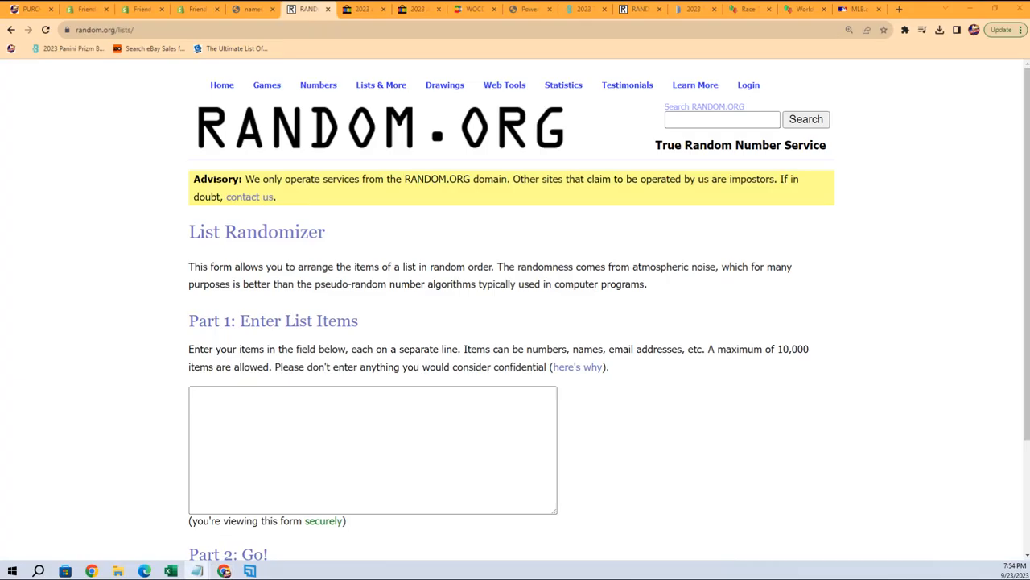
mouse_move(1021, 421)
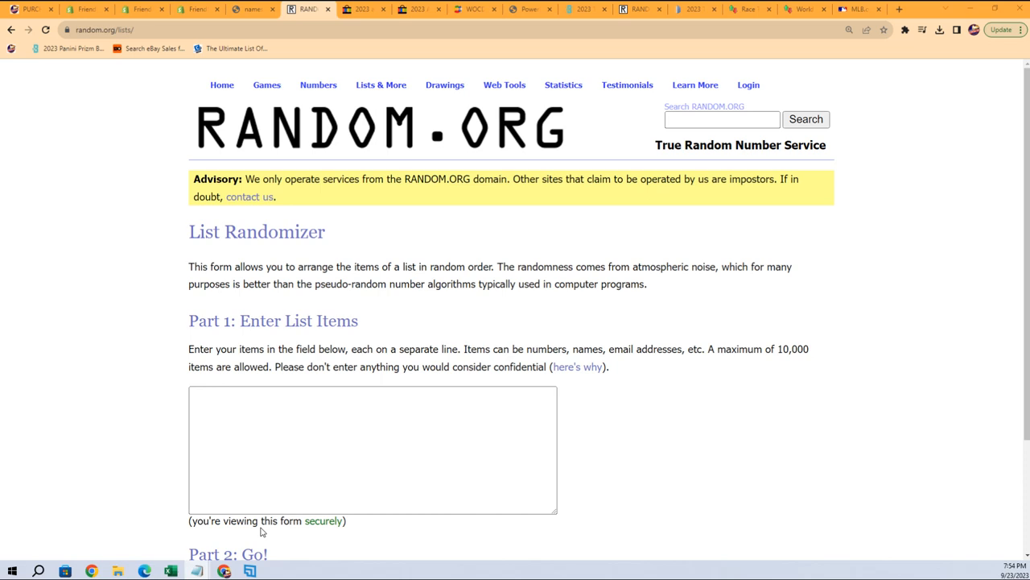
Step: Paste the 19 last-name letter groups into the empty randomizer list
click(341, 438)
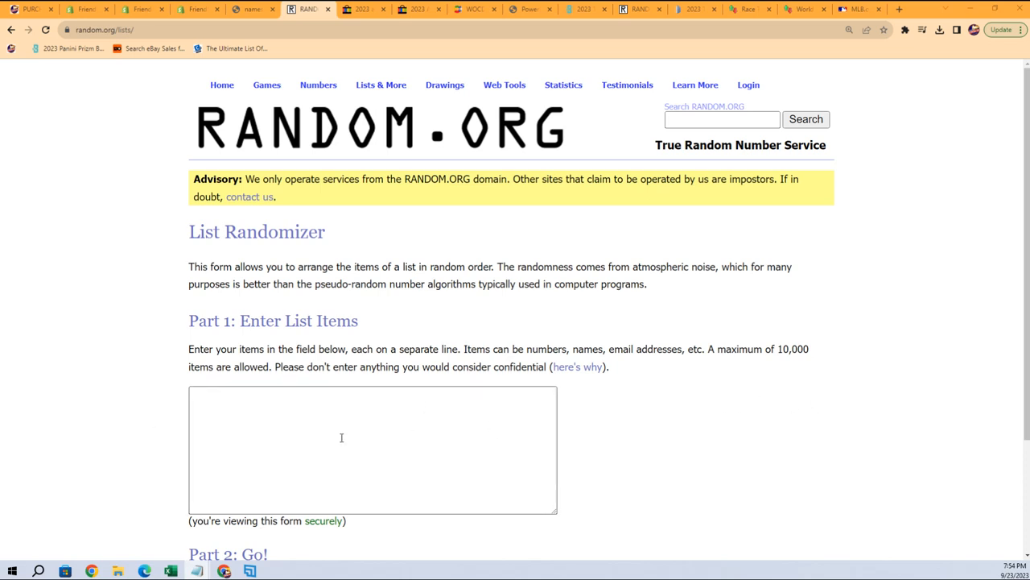
right_click(341, 438)
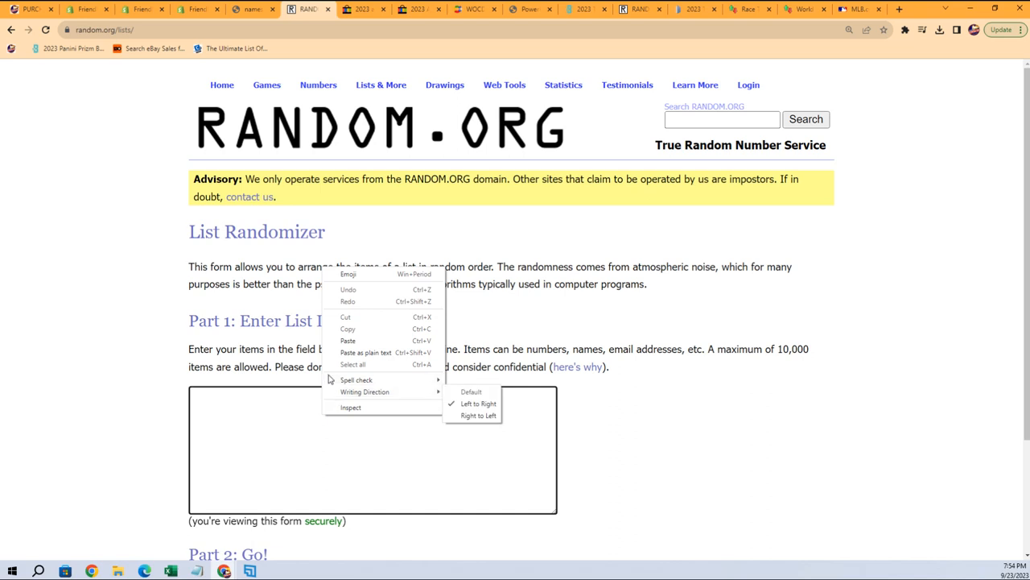
click(348, 340)
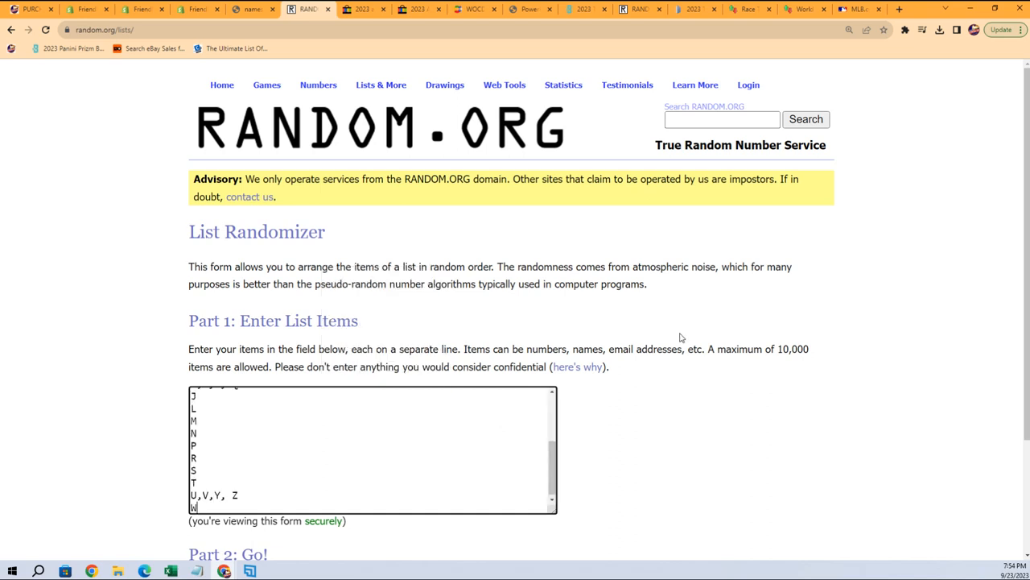
Step: Randomize the letter groups and reshuffle them twice more
scroll(down, 3)
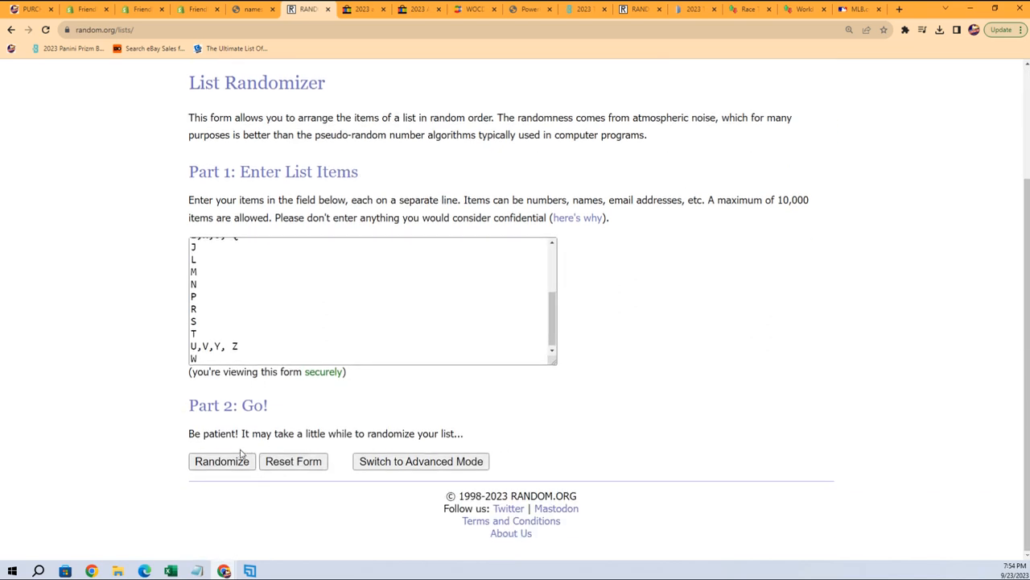
click(222, 461)
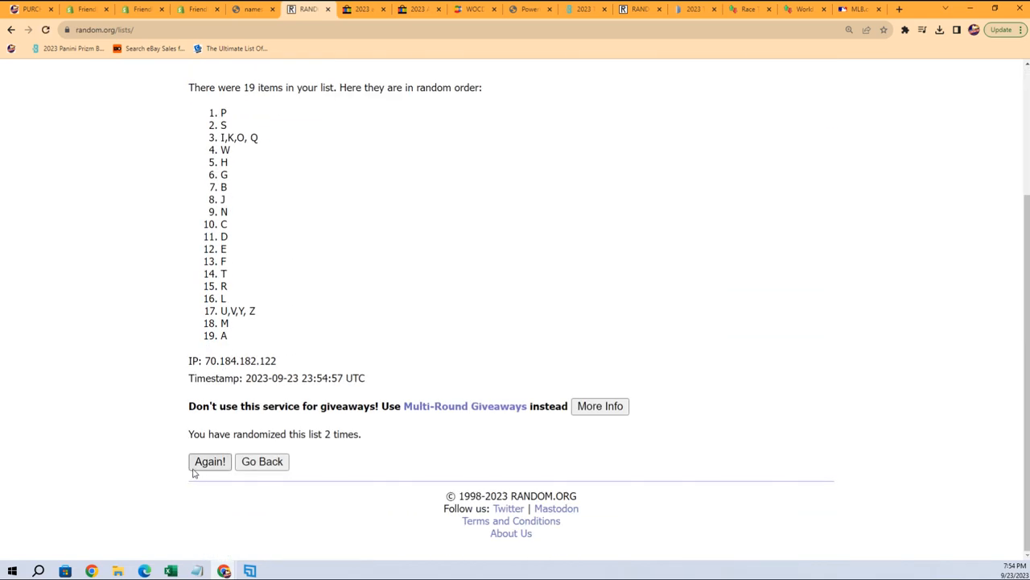
click(209, 461)
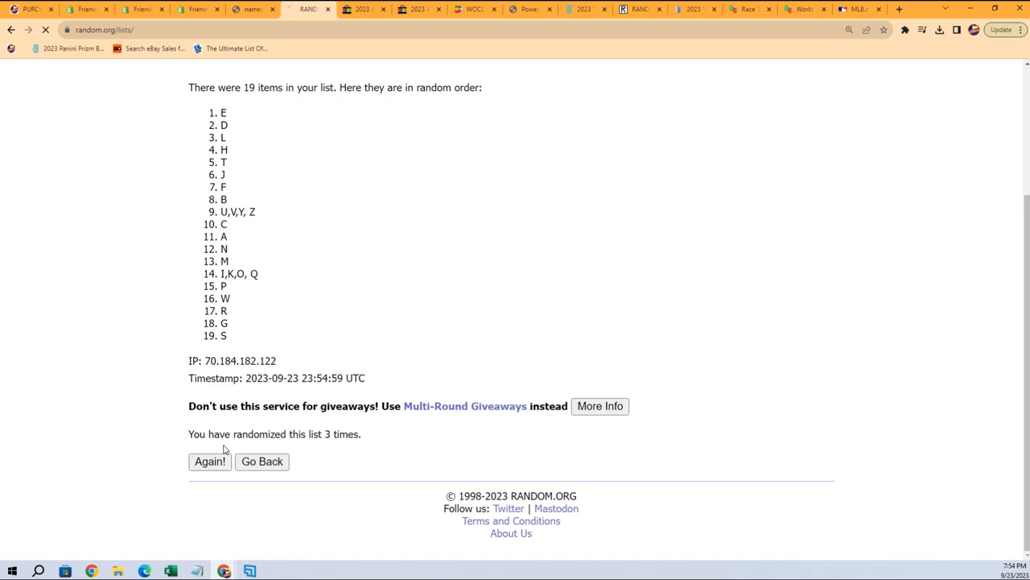
click(209, 460)
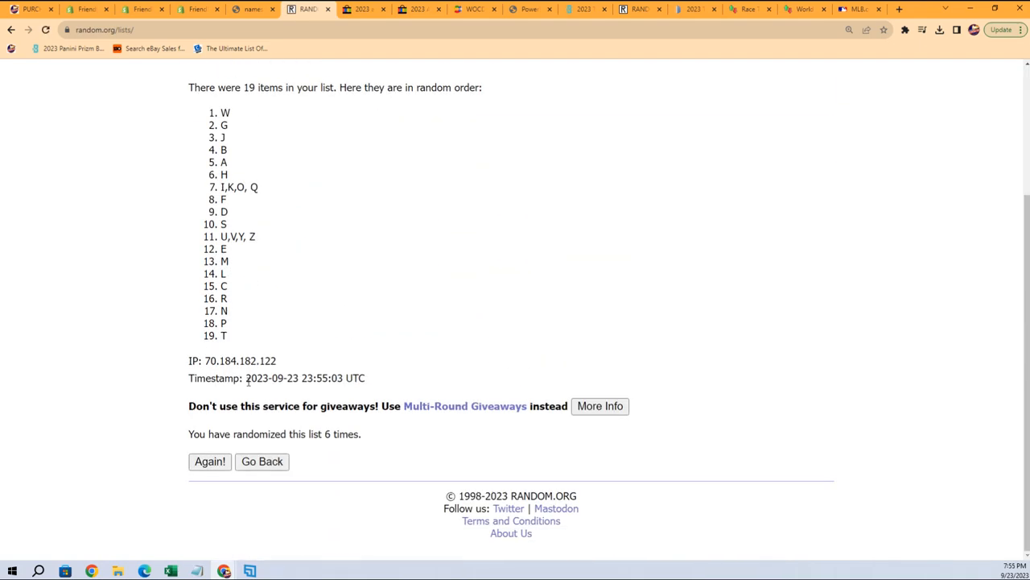
Step: Reshuffle once more, then paste the letters into the Last Name Letters column at B2 as text
click(209, 460)
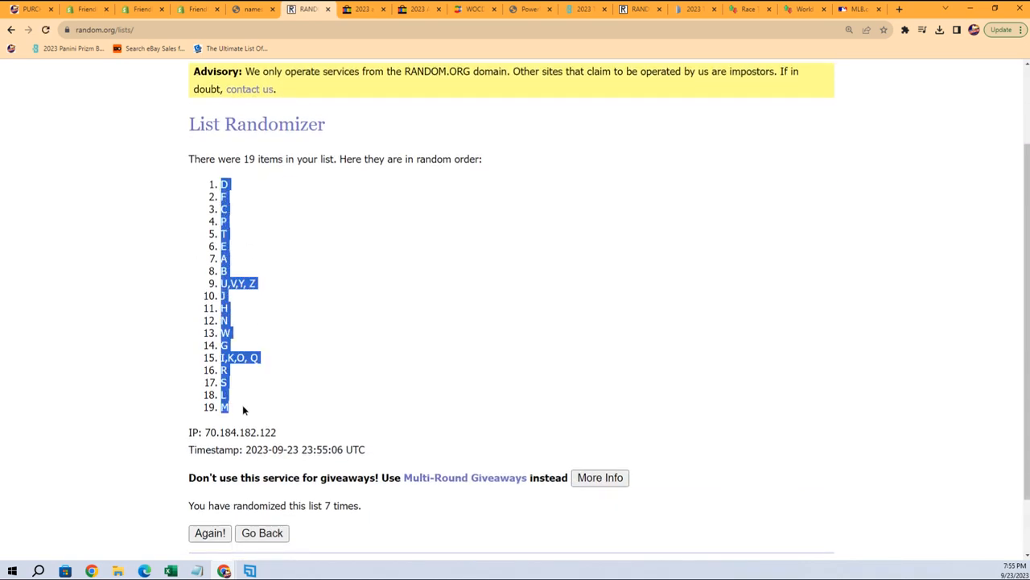
mouse_move(320, 383)
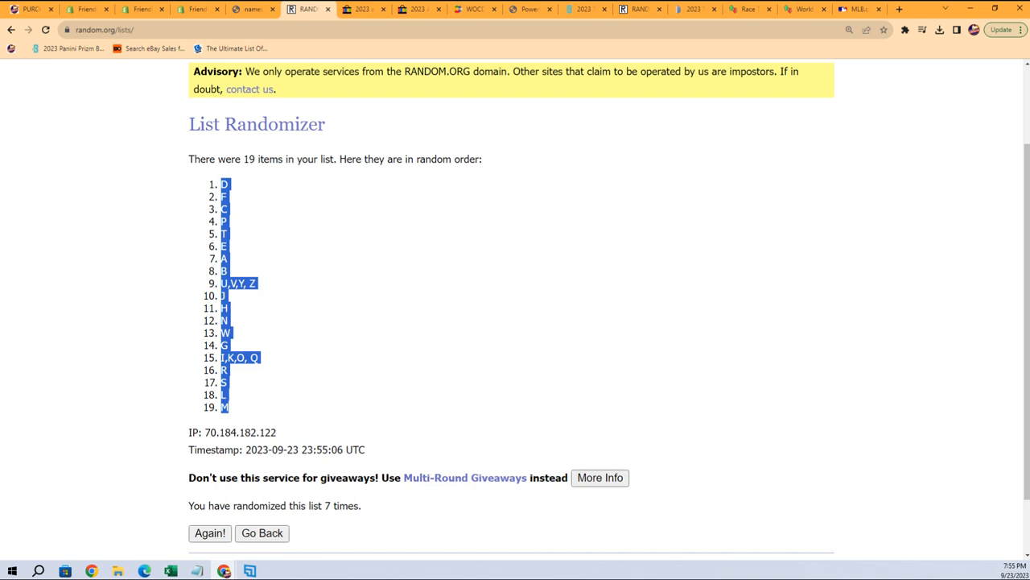
click(169, 569)
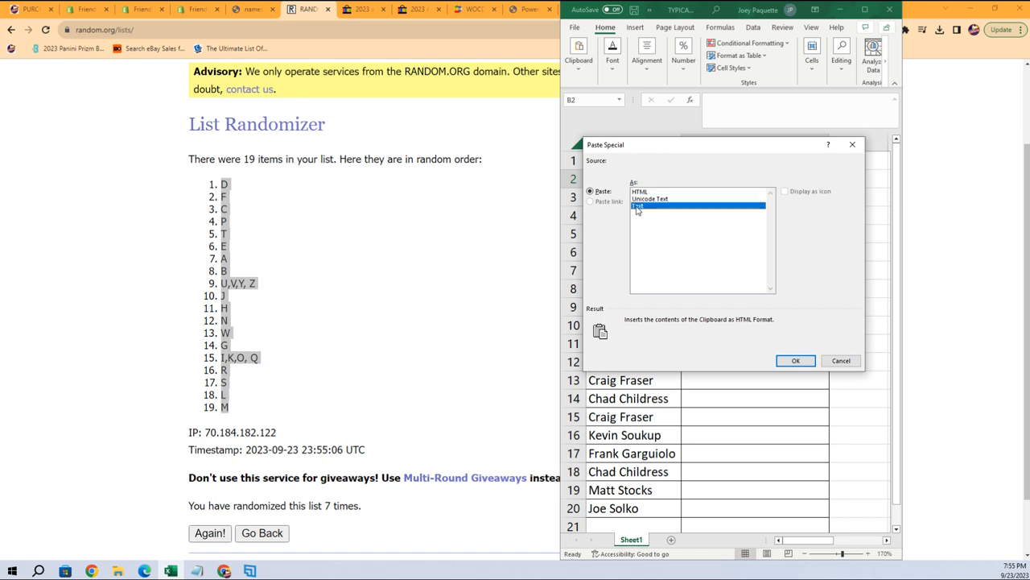
click(795, 360)
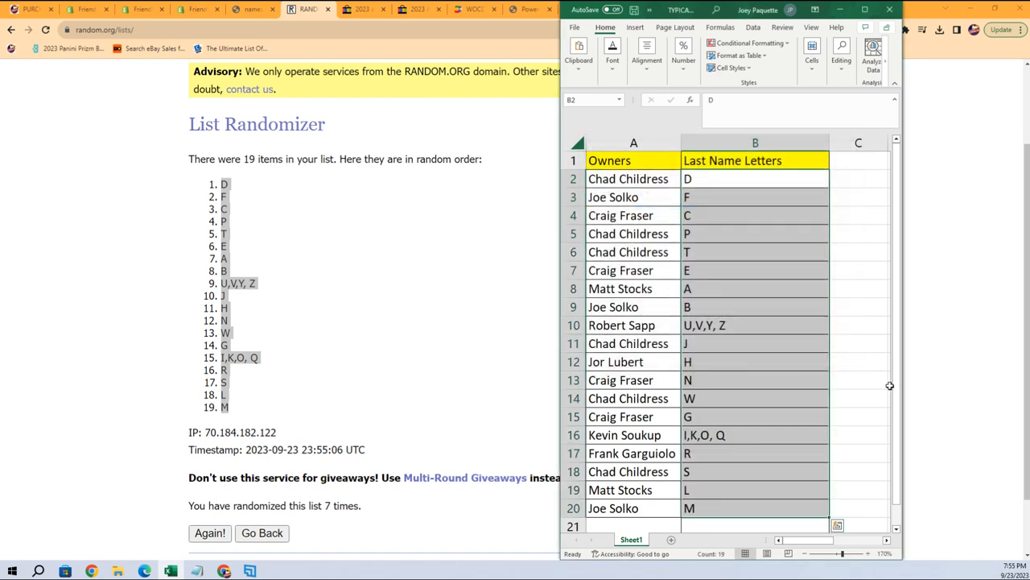
mouse_move(902, 341)
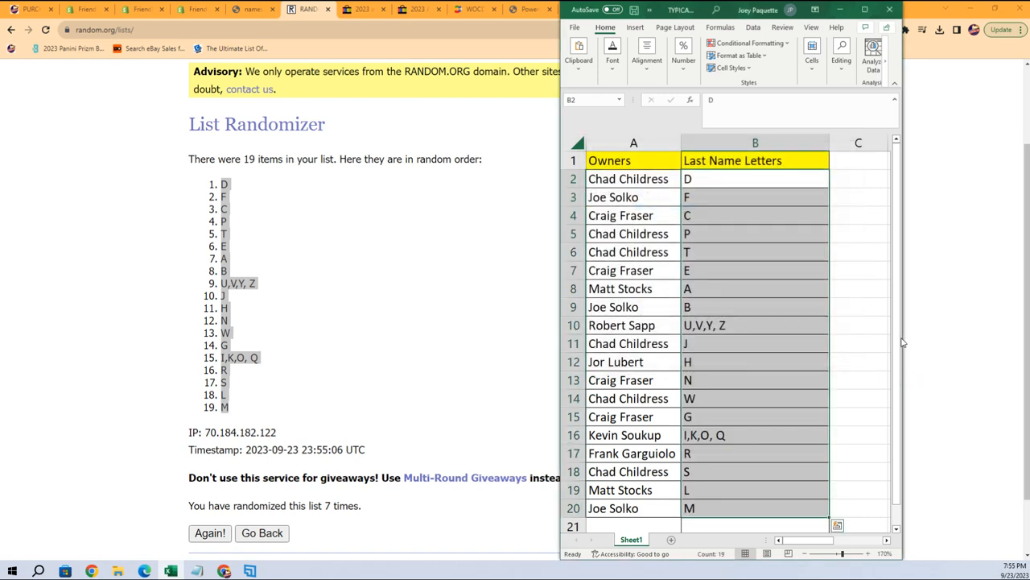